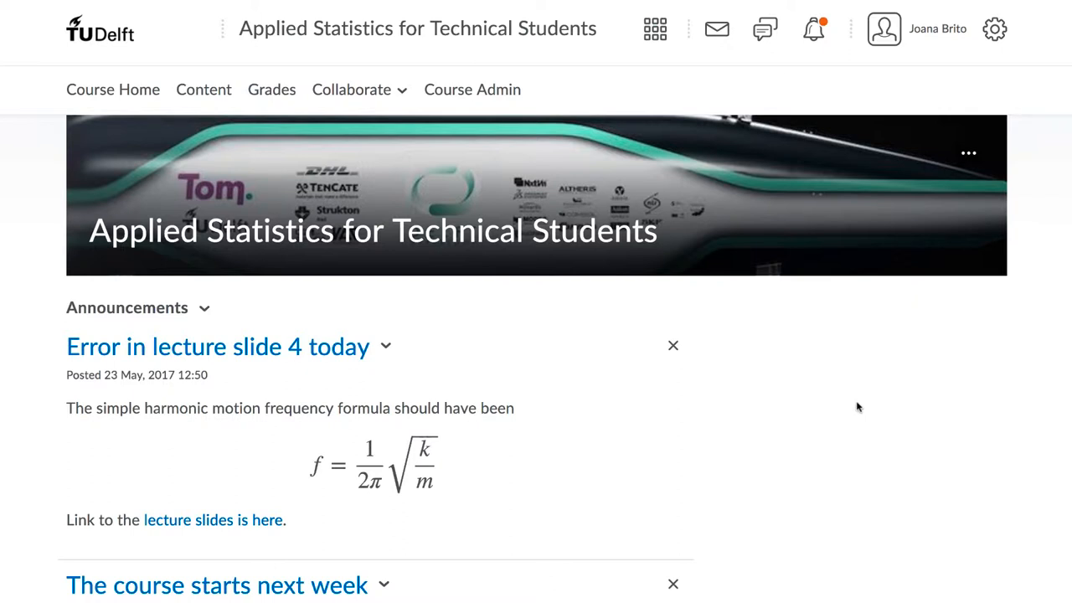
{"action": "mouse_move", "coordinate": [281, 120]}
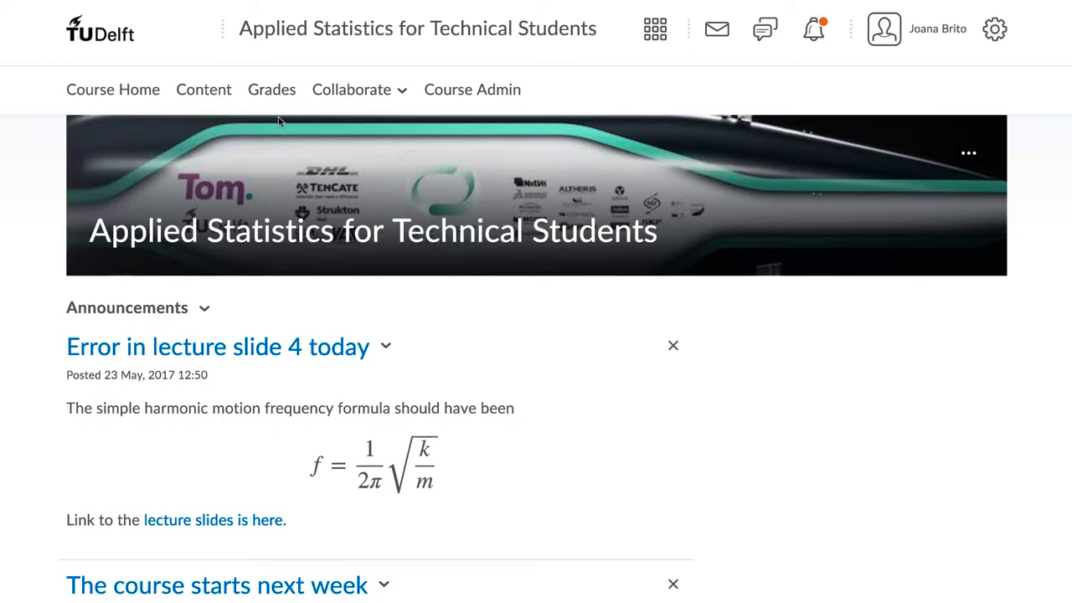
Browse the course's grade items, home page and the syllabus linked in the announcement
{"action": "left_click", "coordinate": [271, 91]}
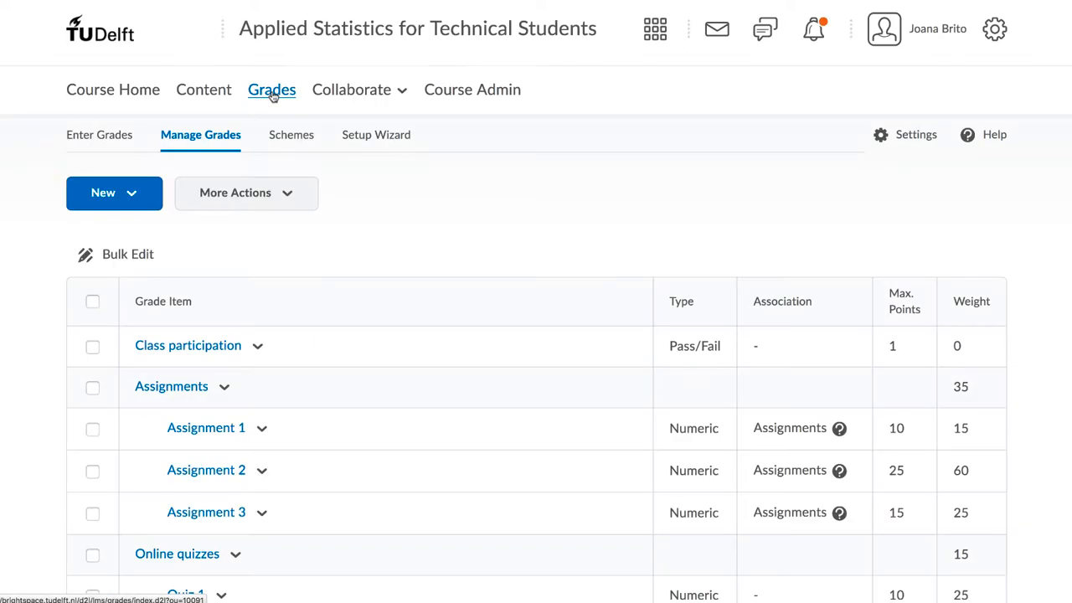
{"action": "scroll", "scroll_direction": "down", "scroll_amount": 3}
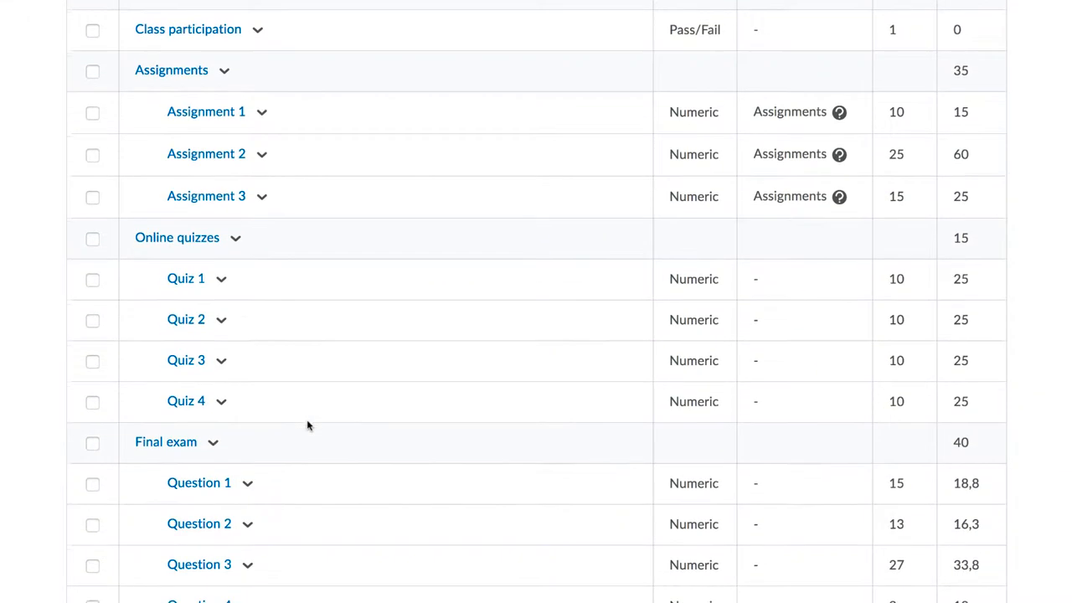
{"action": "scroll", "scroll_direction": "up", "scroll_amount": 3}
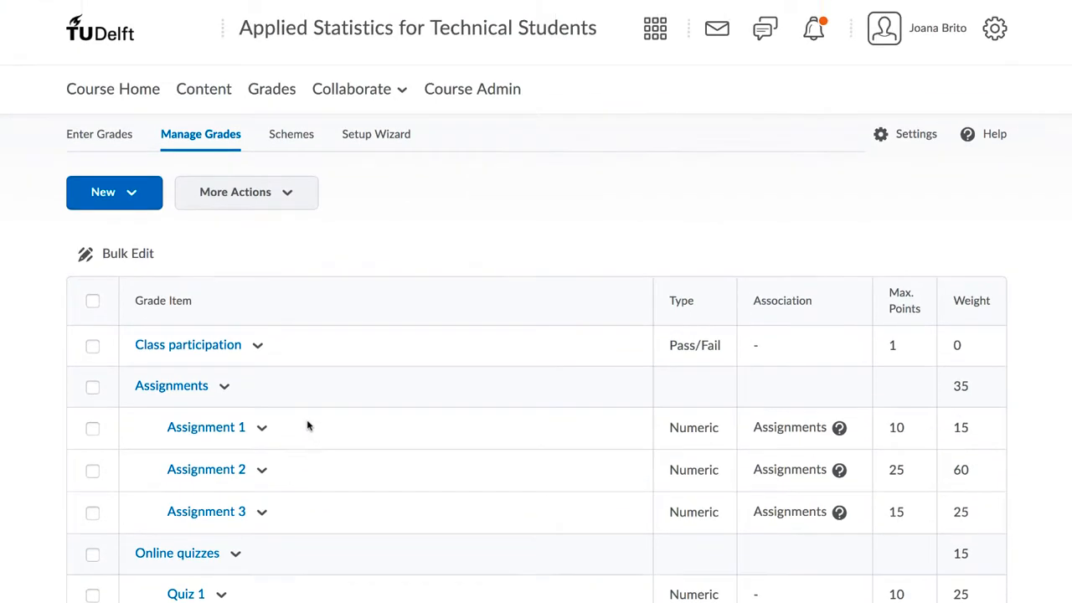
{"action": "mouse_move", "coordinate": [405, 236]}
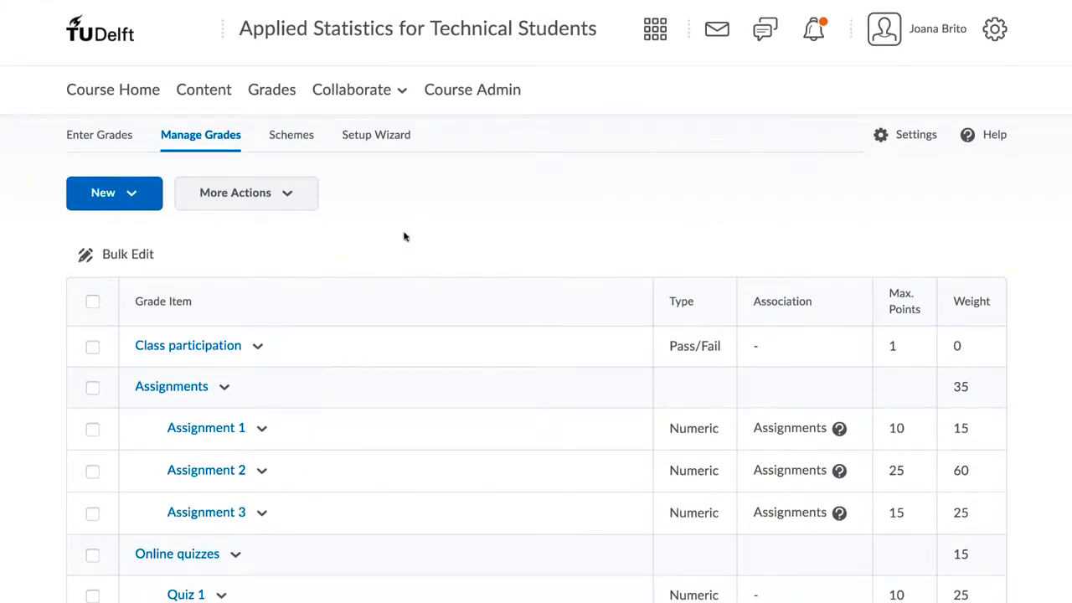
{"action": "left_click", "coordinate": [112, 91]}
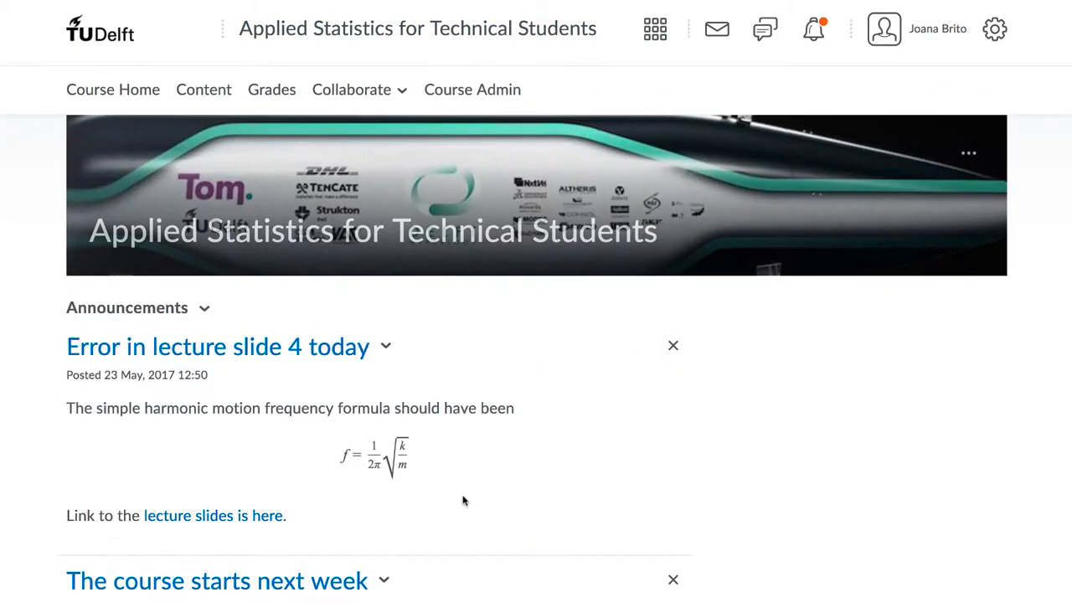
{"action": "scroll", "scroll_direction": "down", "scroll_amount": 3}
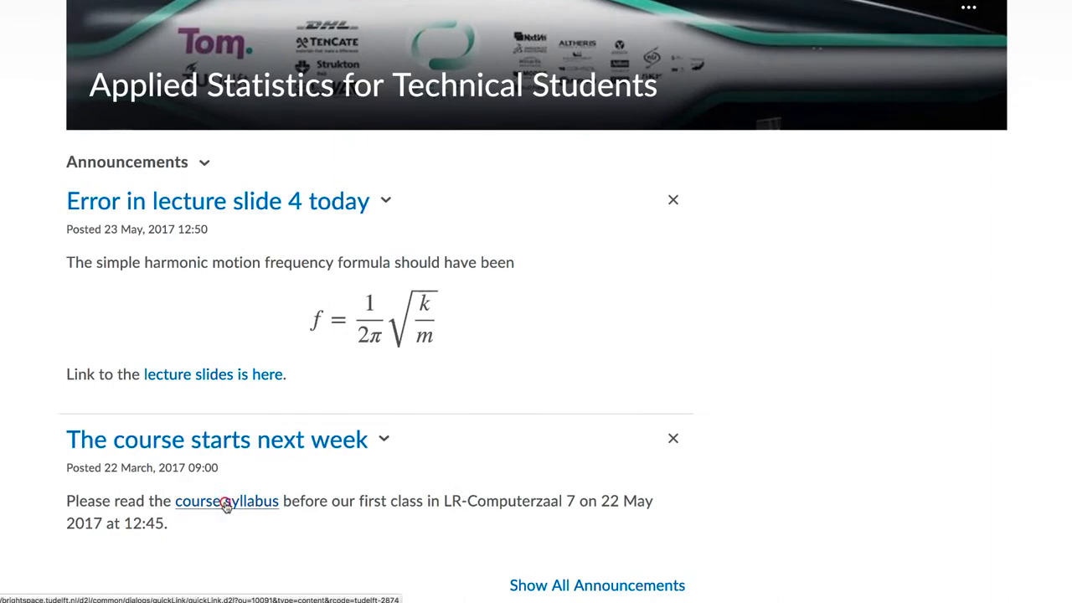
{"action": "left_click", "coordinate": [227, 501]}
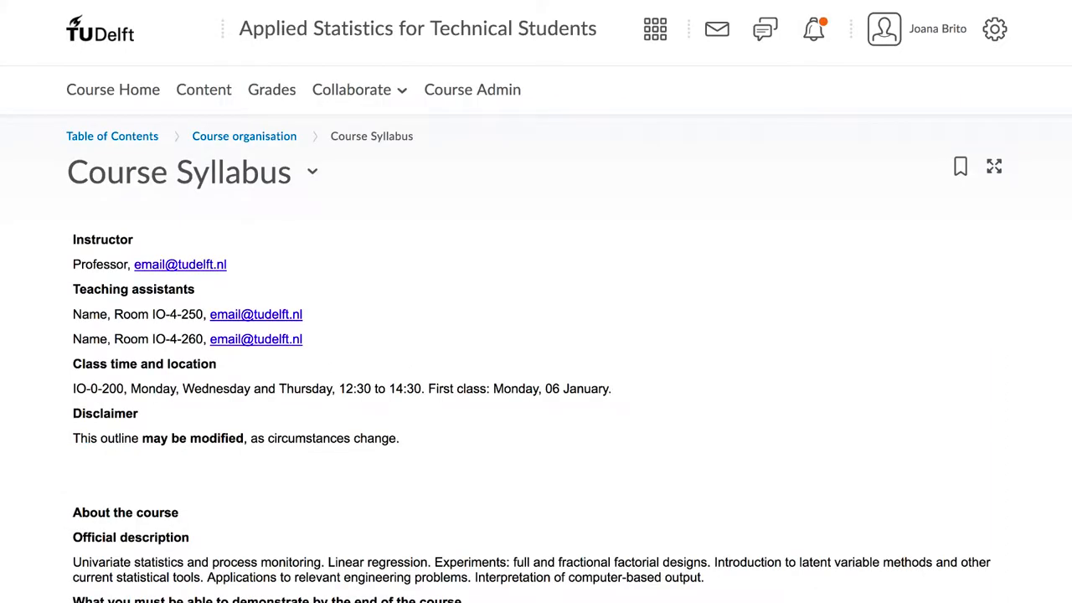
{"action": "scroll", "scroll_direction": "down", "scroll_amount": 3}
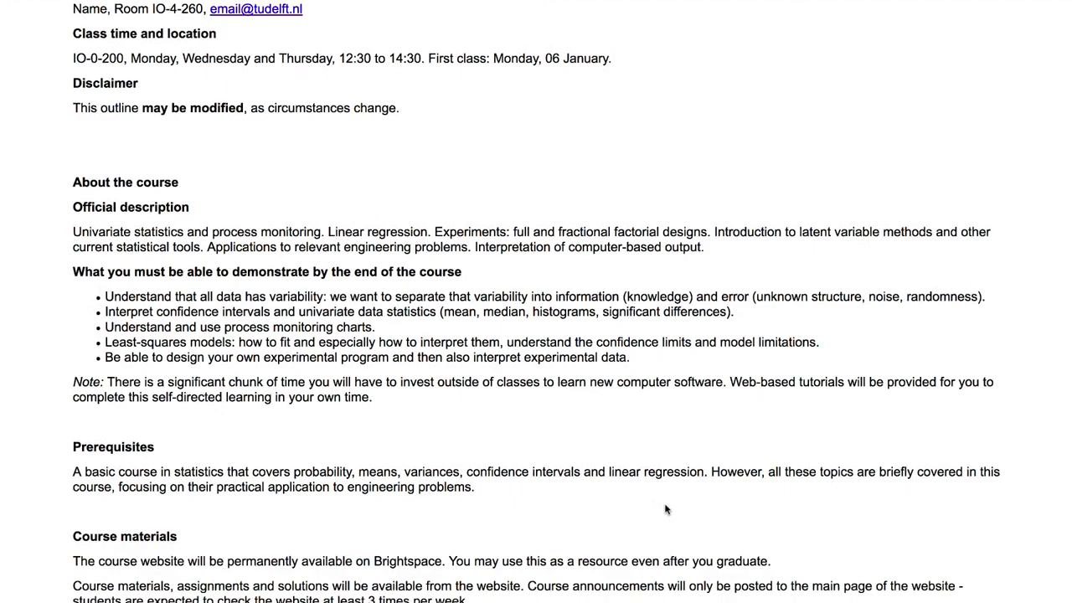
{"action": "scroll", "scroll_direction": "down", "scroll_amount": 3}
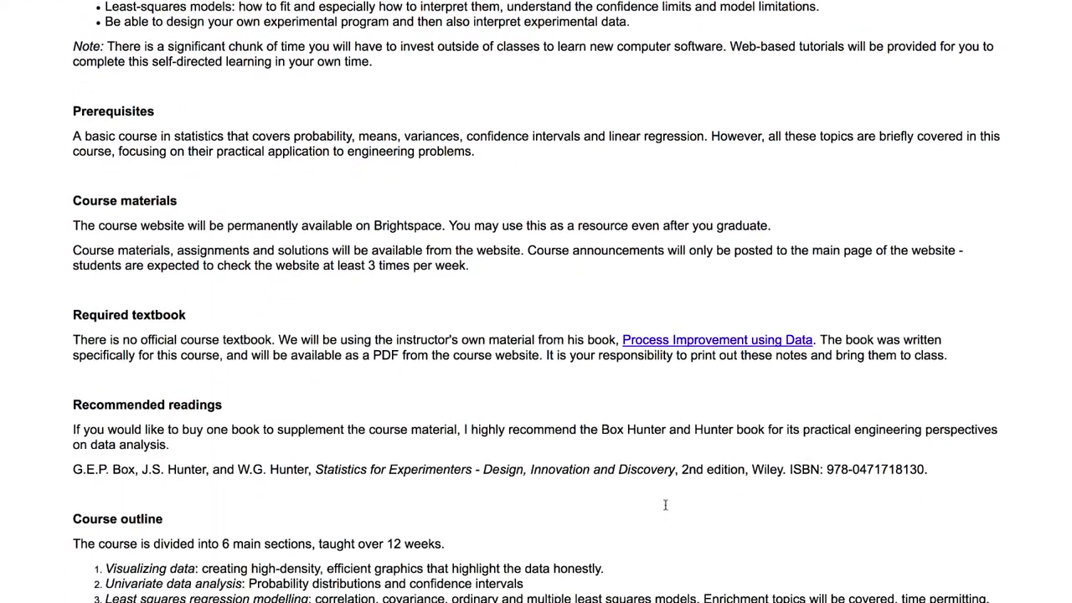
{"action": "scroll", "scroll_direction": "down", "scroll_amount": 3}
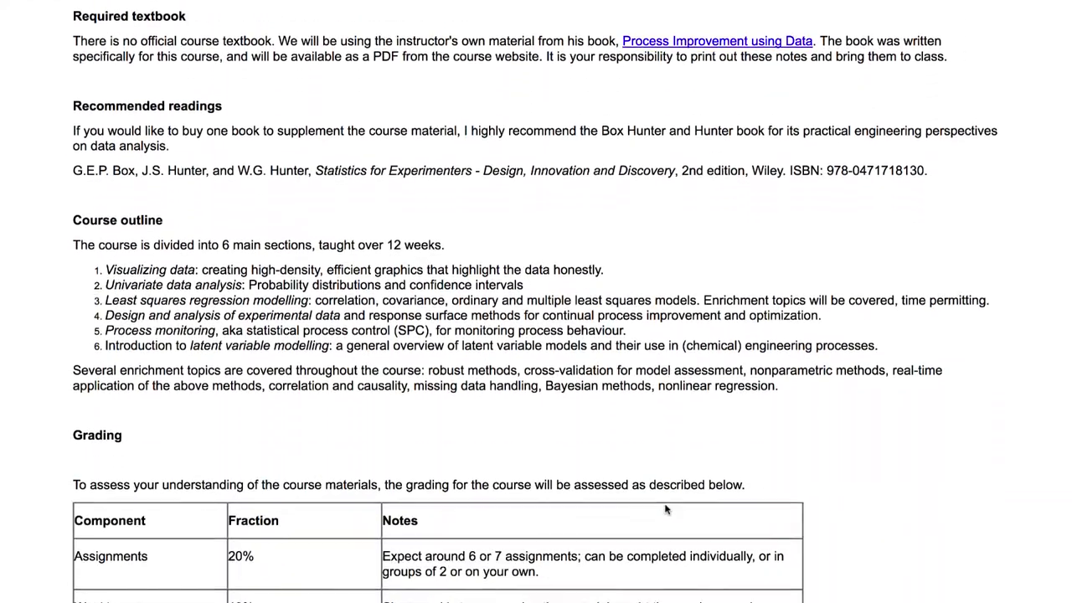
{"action": "scroll", "scroll_direction": "up", "scroll_amount": 3}
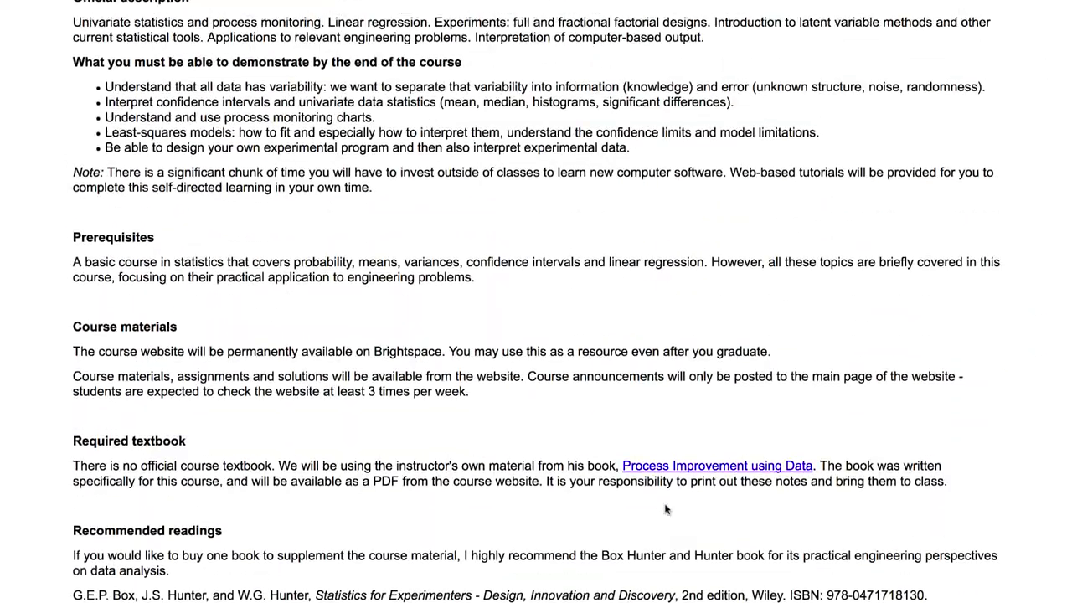
{"action": "scroll", "scroll_direction": "up", "scroll_amount": 3}
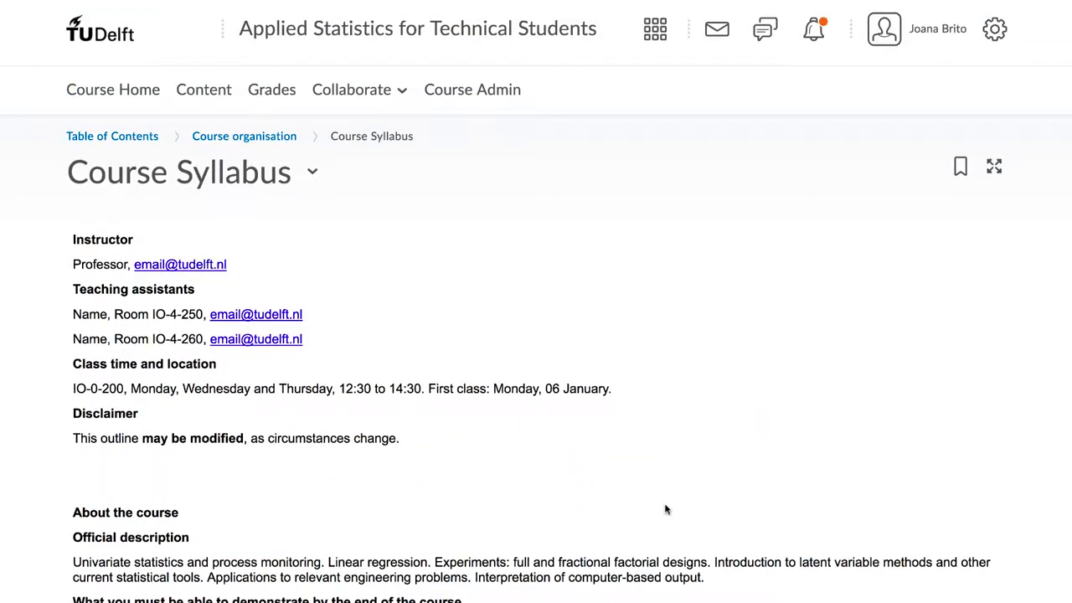
{"action": "mouse_move", "coordinate": [515, 37]}
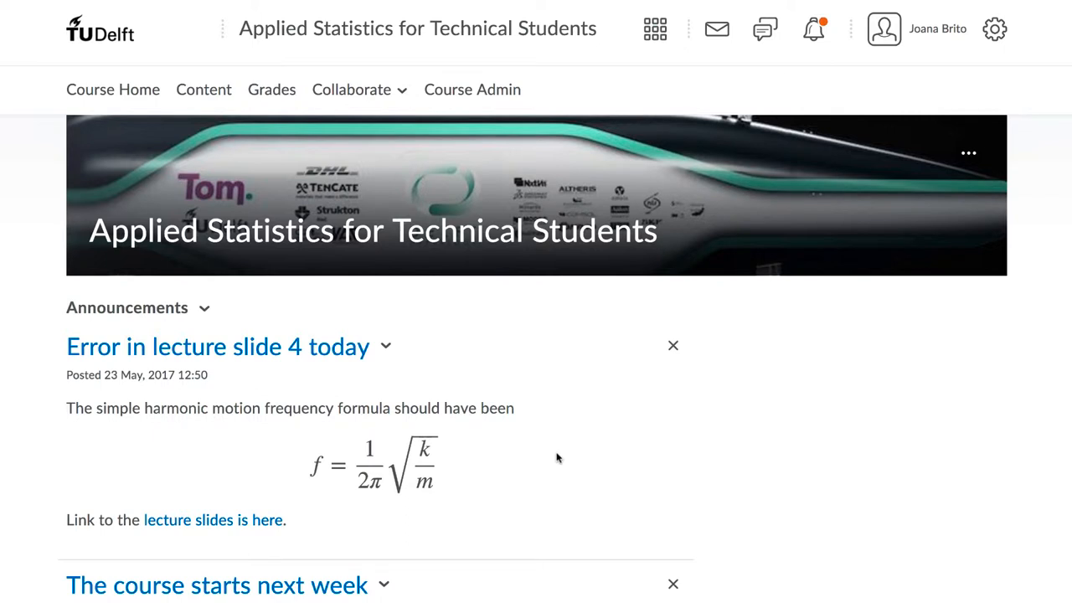
{"action": "mouse_move", "coordinate": [536, 365]}
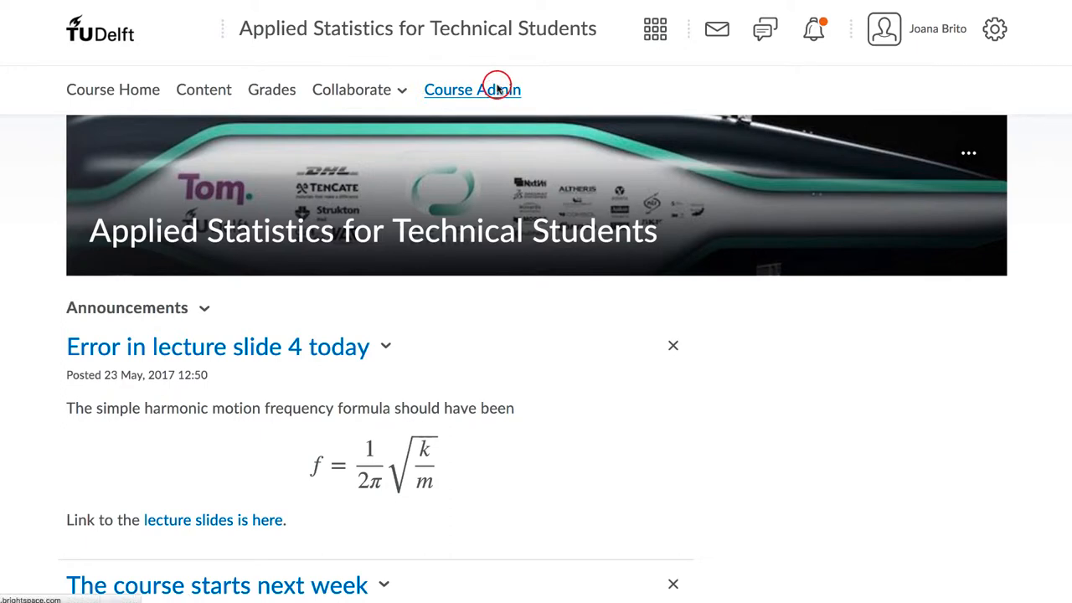
From Course Admin's copy tool, search offerings for 'engineering' and add ID4256 Project Usability as the source
{"action": "left_click", "coordinate": [473, 91]}
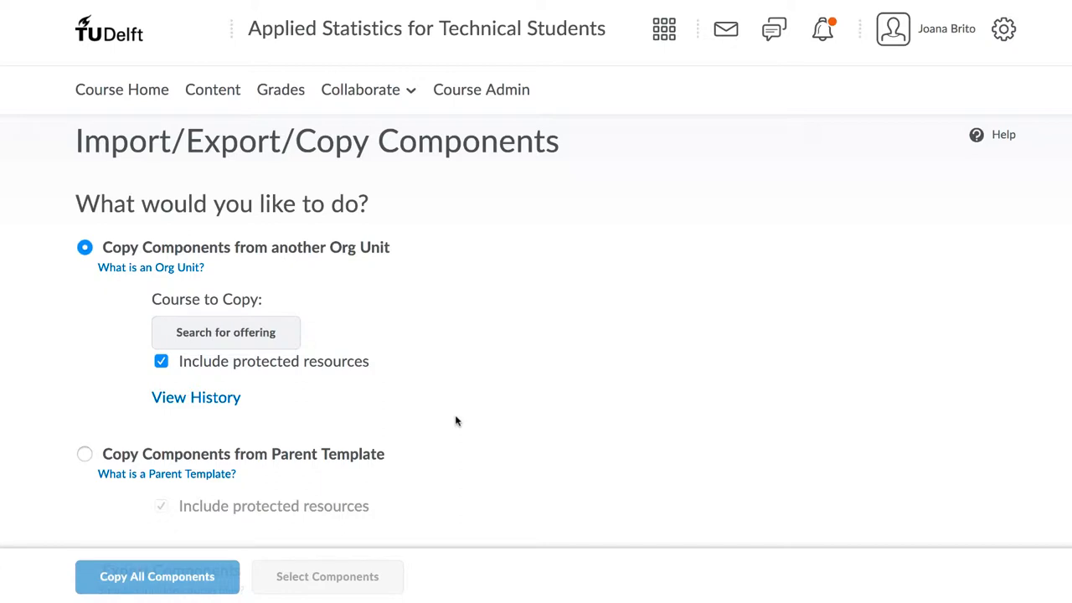
{"action": "mouse_move", "coordinate": [317, 375]}
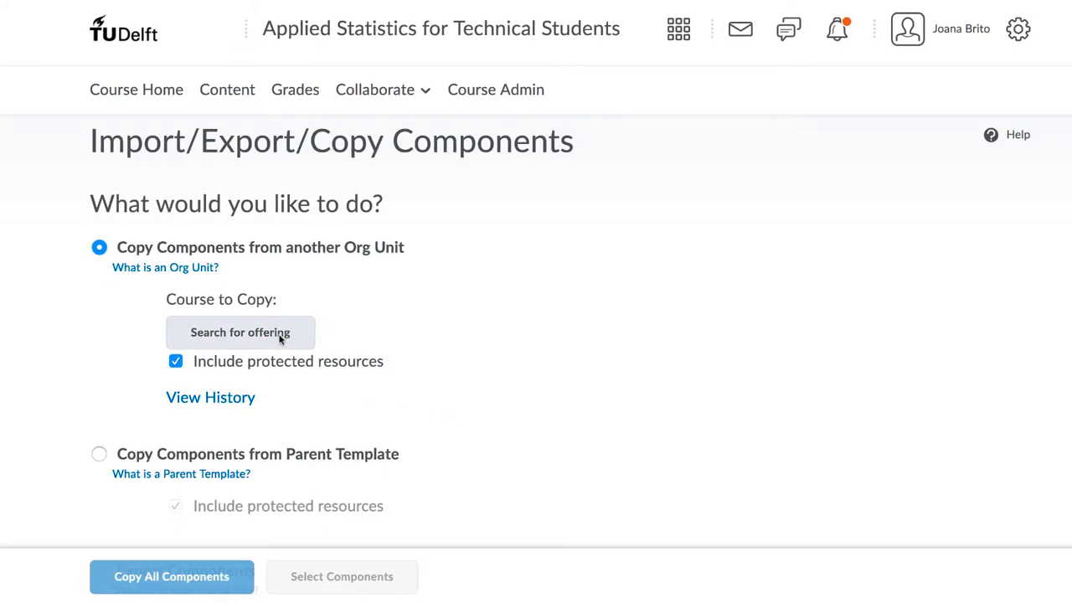
{"action": "left_click", "coordinate": [242, 331]}
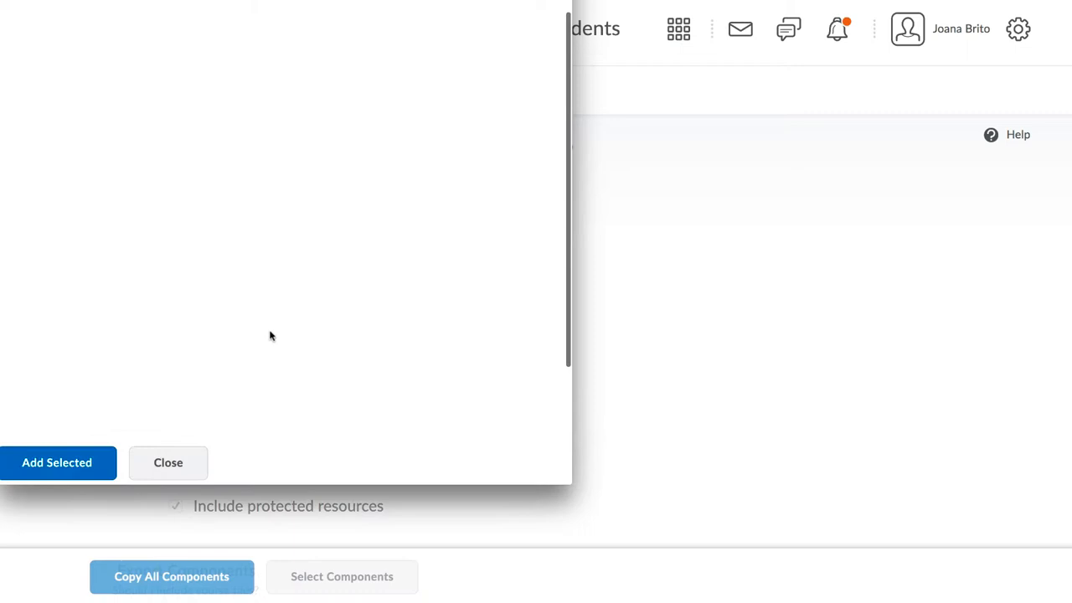
{"action": "type", "text": "enginee"}
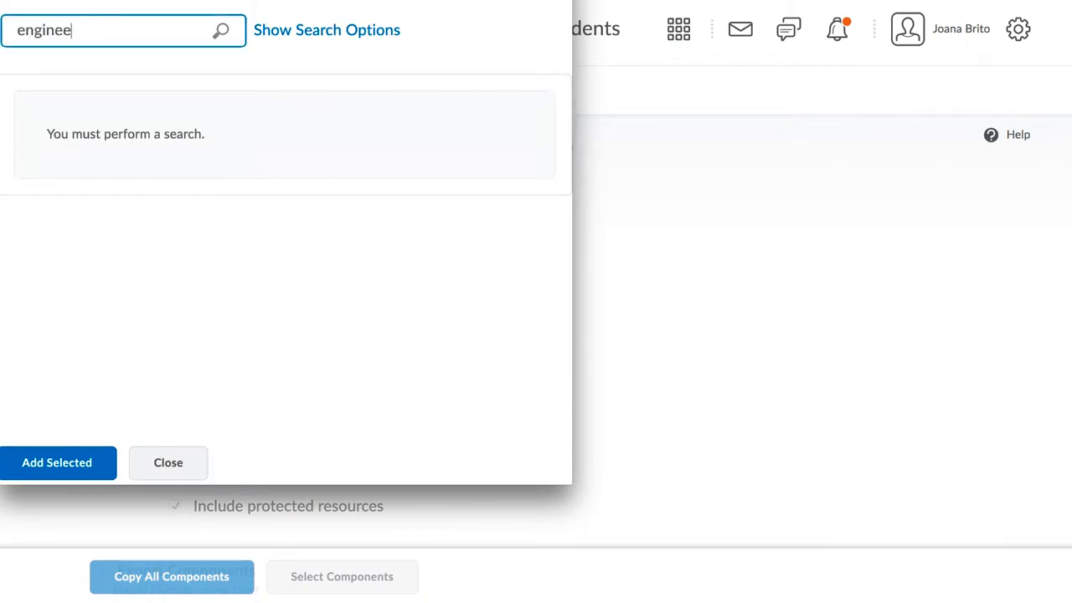
{"action": "left_click", "coordinate": [222, 30]}
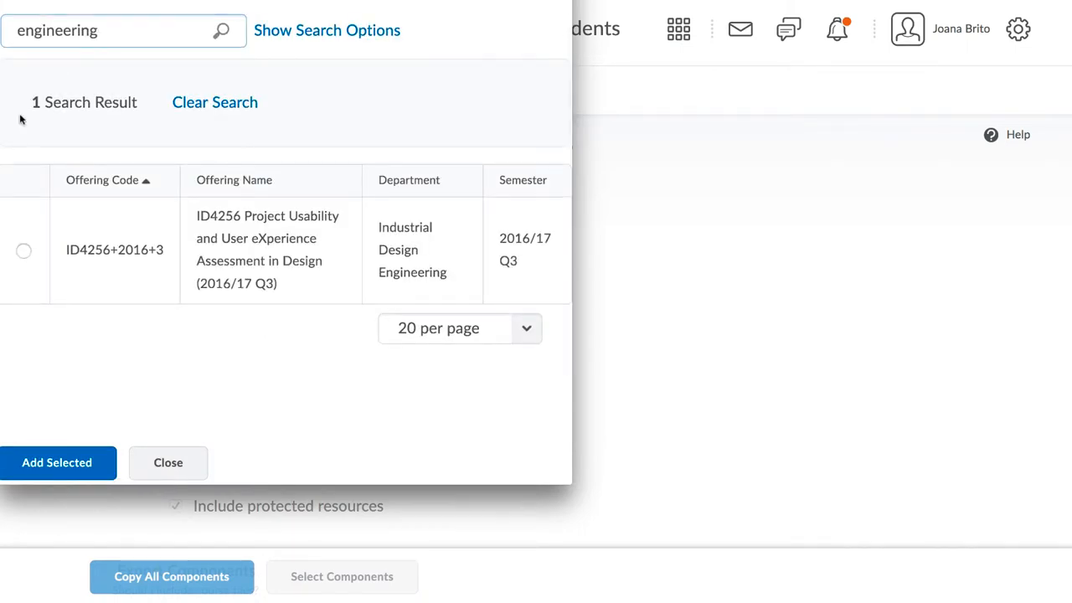
{"action": "left_click", "coordinate": [24, 251]}
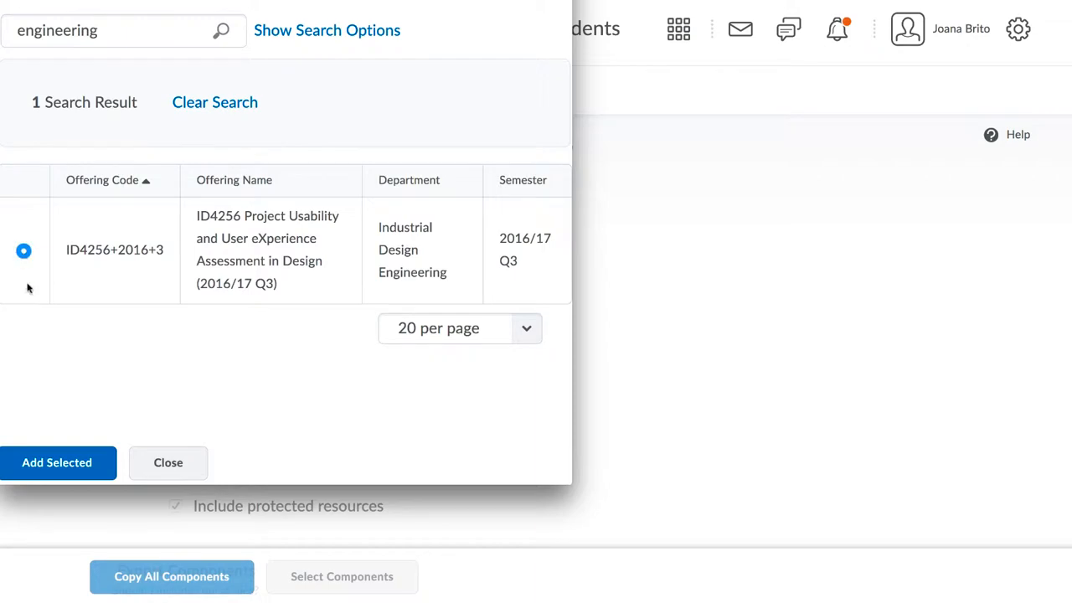
{"action": "left_click", "coordinate": [167, 462]}
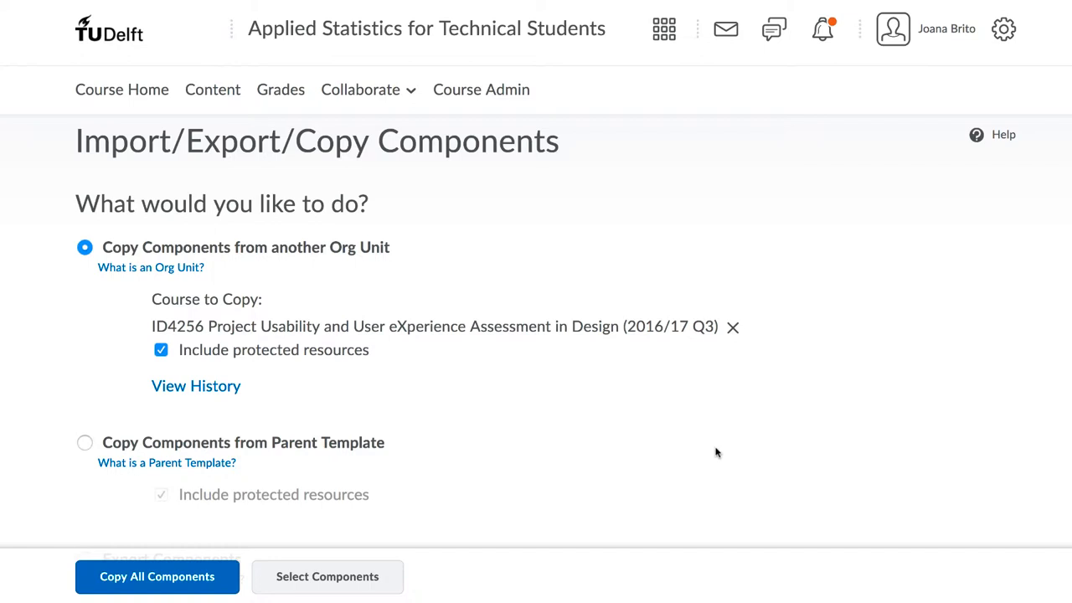
Choose to copy only selected components rather than all of them
{"action": "scroll", "scroll_direction": "down", "scroll_amount": 3}
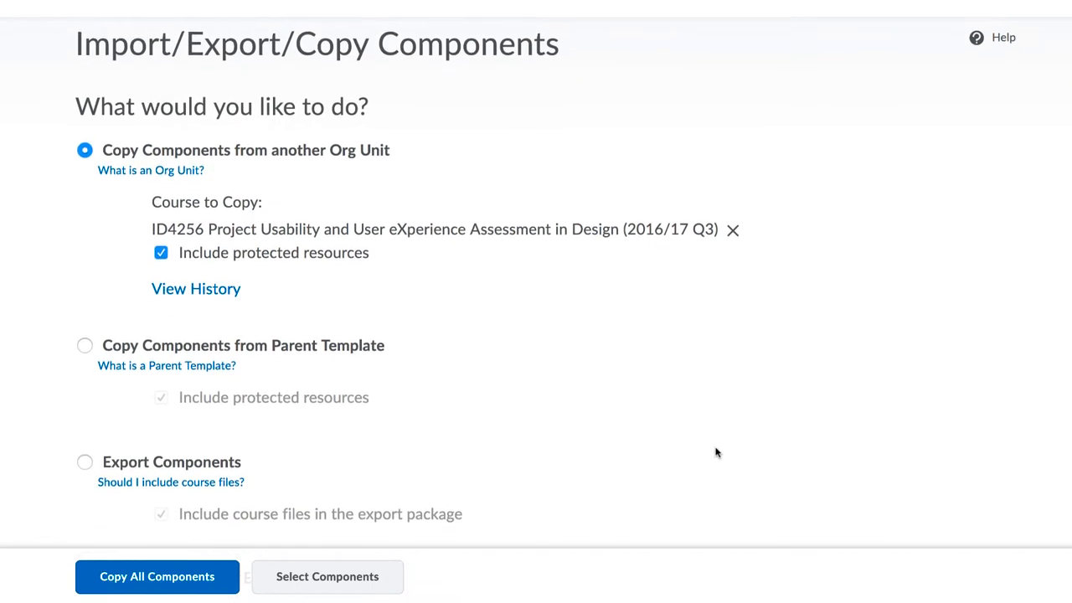
{"action": "scroll", "scroll_direction": "down", "scroll_amount": 3}
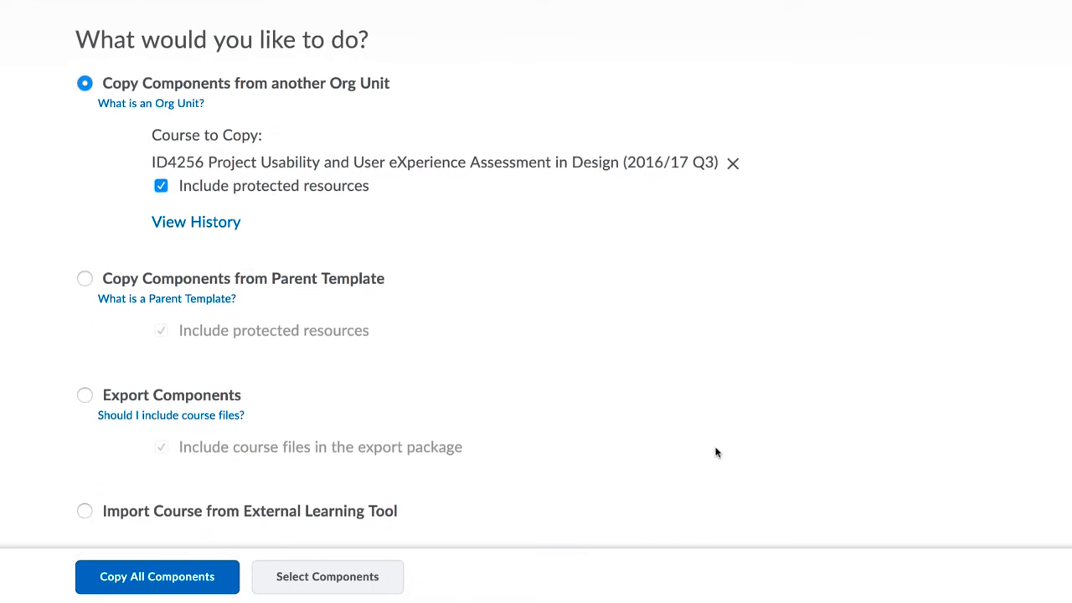
{"action": "scroll", "scroll_direction": "up", "scroll_amount": 3}
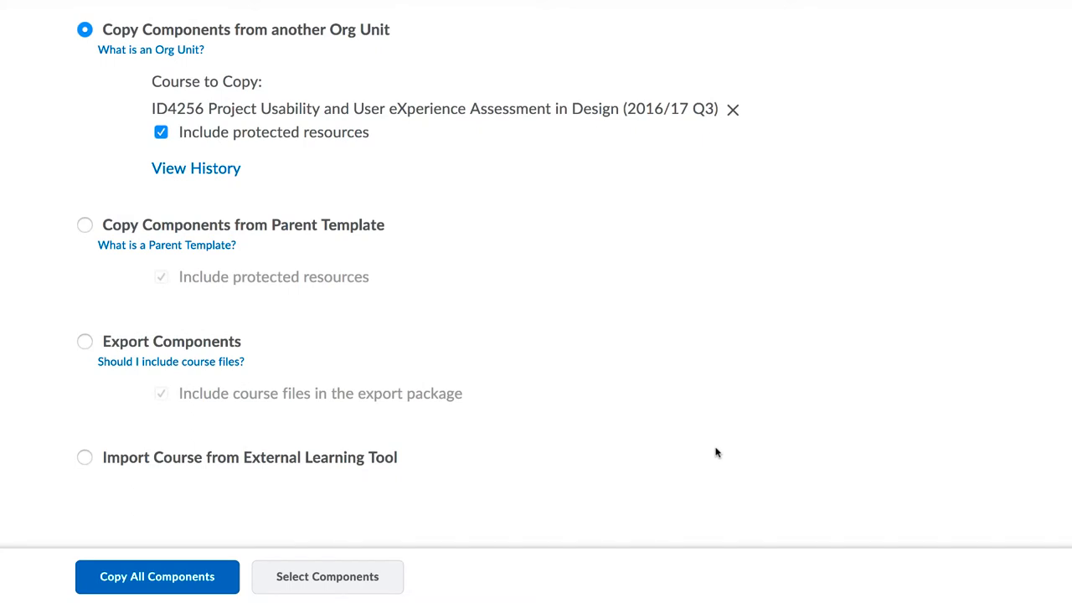
{"action": "scroll", "scroll_direction": "up", "scroll_amount": 3}
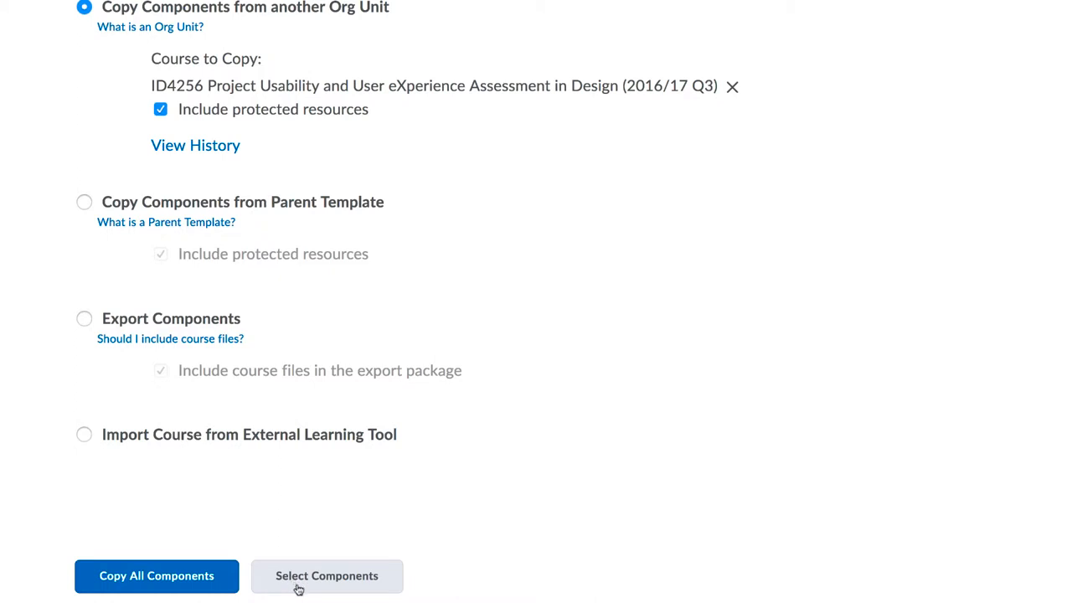
{"action": "left_click", "coordinate": [326, 576]}
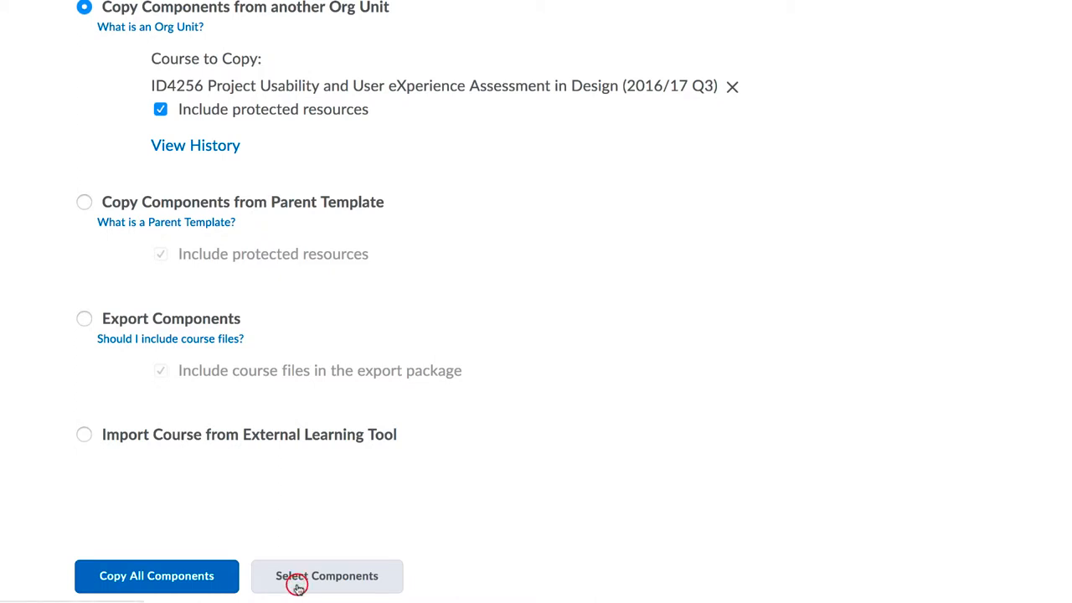
{"action": "left_click", "coordinate": [326, 576]}
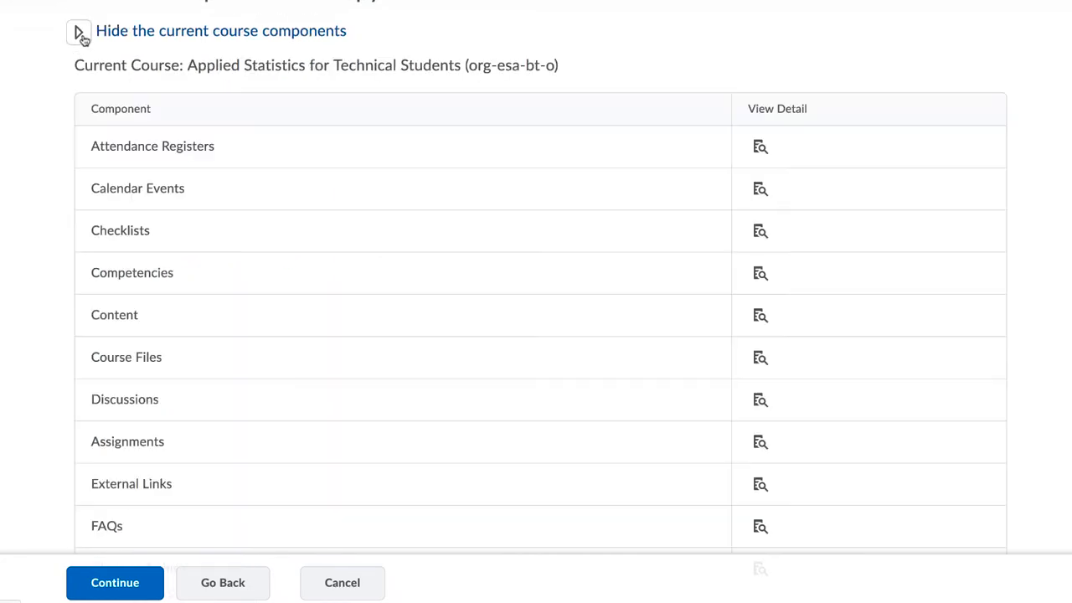
Tick Content, Course Files, Grades Settings and Release Conditions and continue to confirmation
{"action": "scroll", "scroll_direction": "down", "scroll_amount": 3}
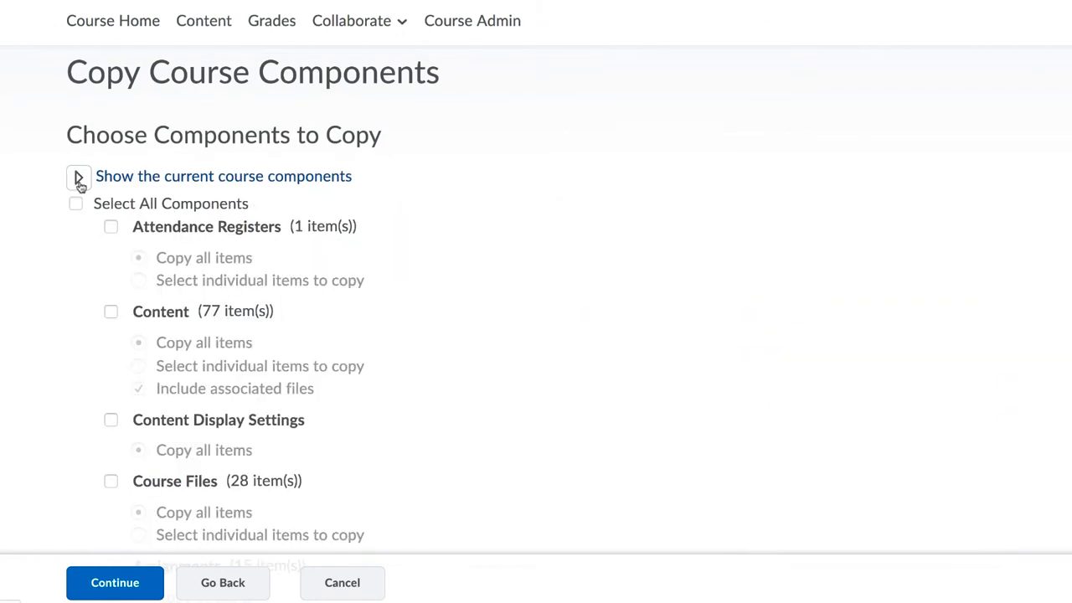
{"action": "left_click", "coordinate": [110, 310]}
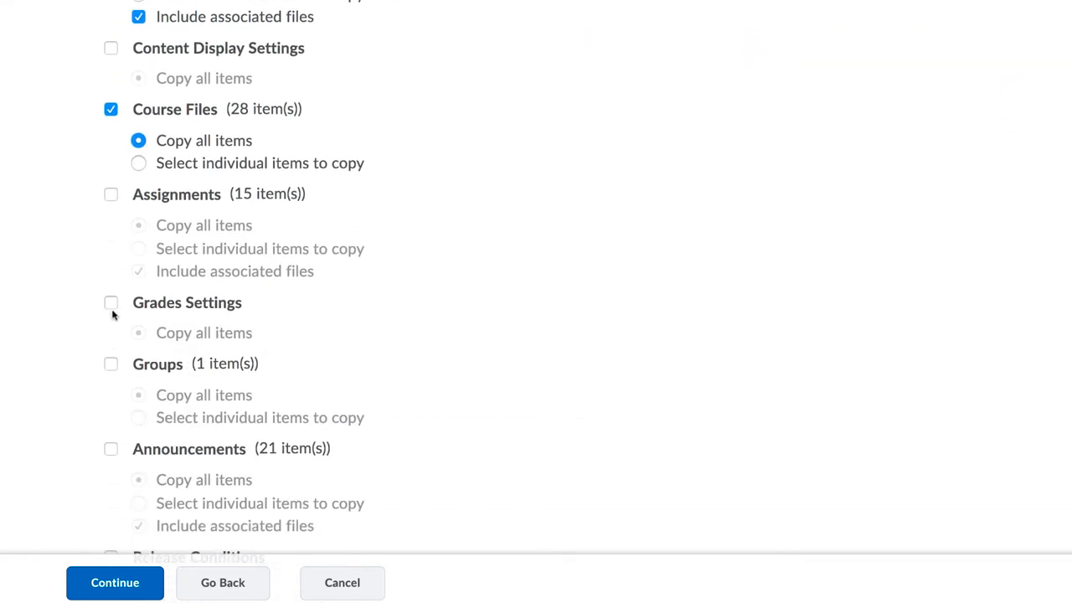
{"action": "left_click", "coordinate": [111, 302]}
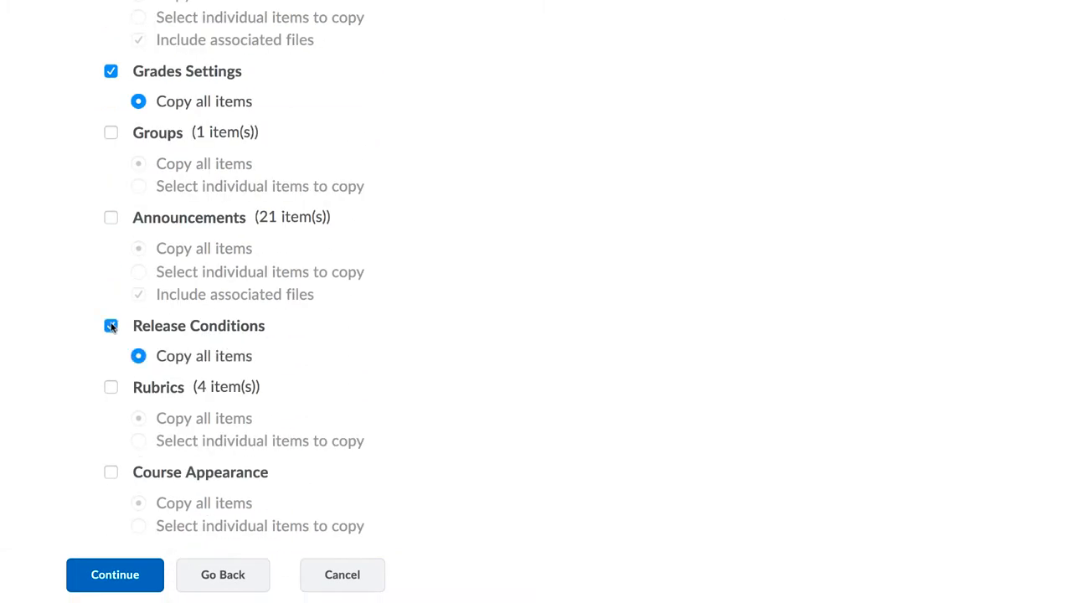
{"action": "left_click", "coordinate": [114, 575]}
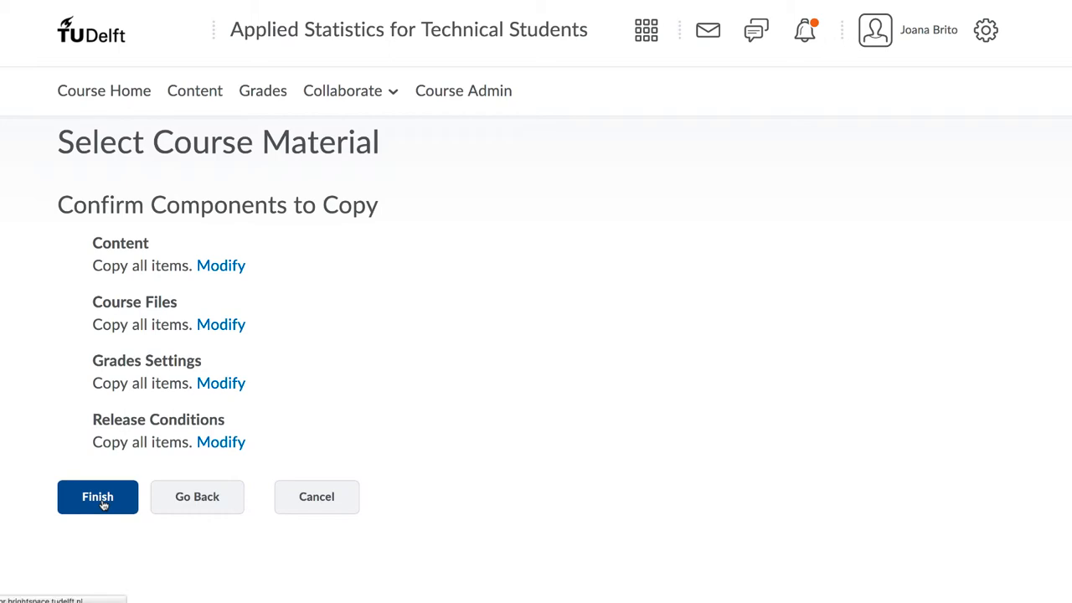
Finish to queue the copy from ID4256, then return to the course via View Content
{"action": "left_click", "coordinate": [97, 496]}
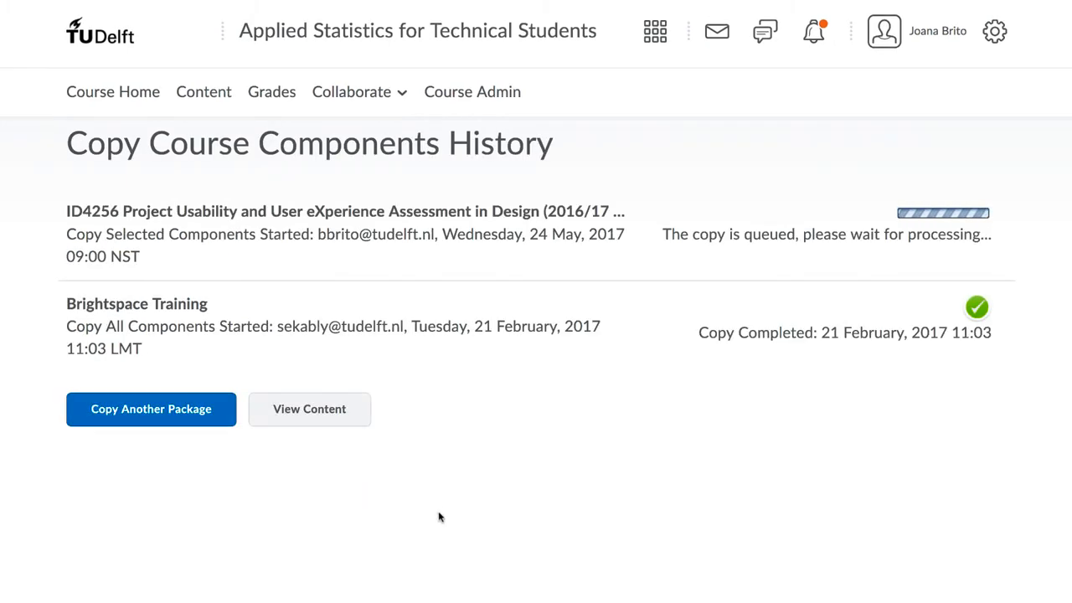
{"action": "left_click", "coordinate": [308, 409]}
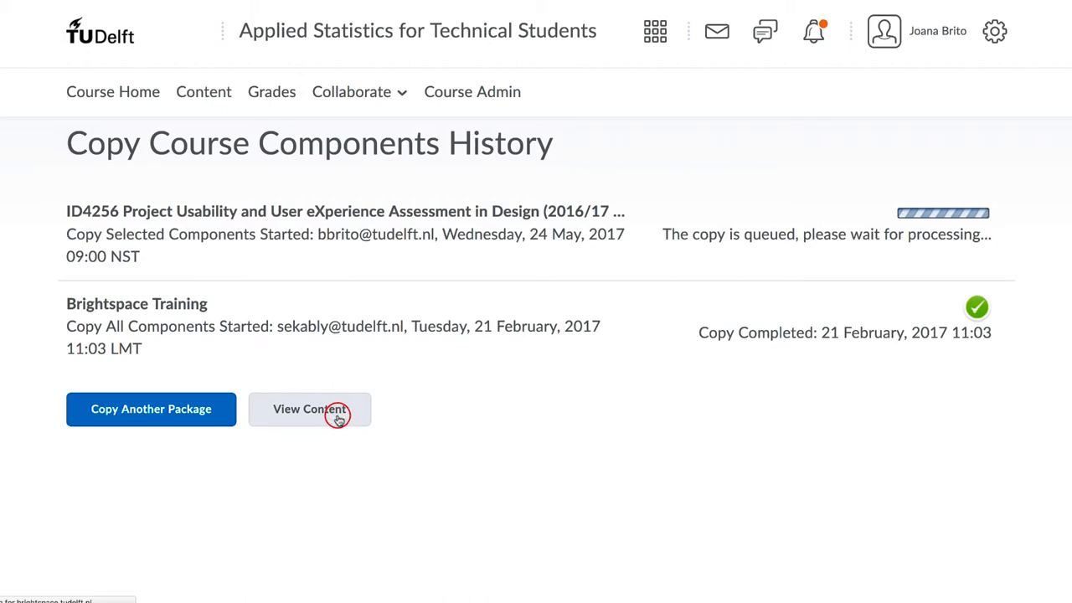
{"action": "left_click", "coordinate": [310, 409]}
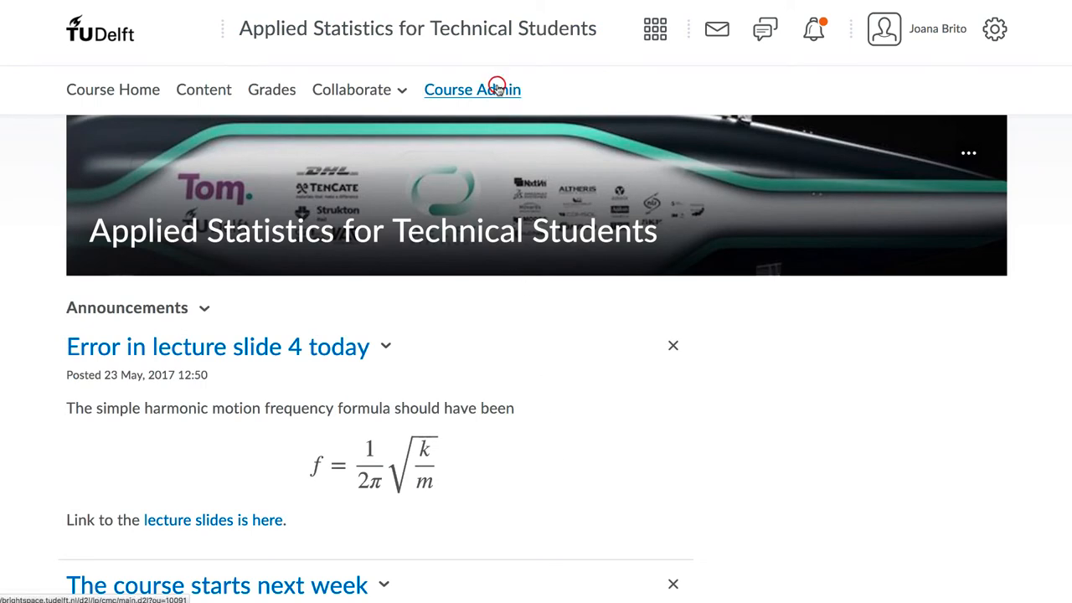
Reopen Import/Export/Copy Components and start an Export Components job
{"action": "left_click", "coordinate": [472, 91]}
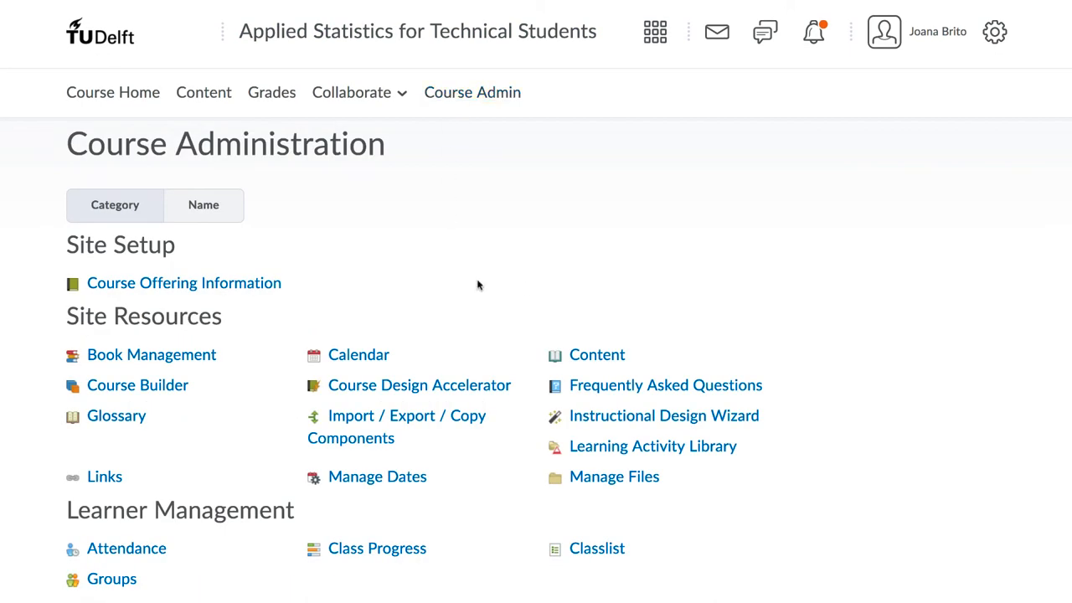
{"action": "left_click", "coordinate": [395, 428]}
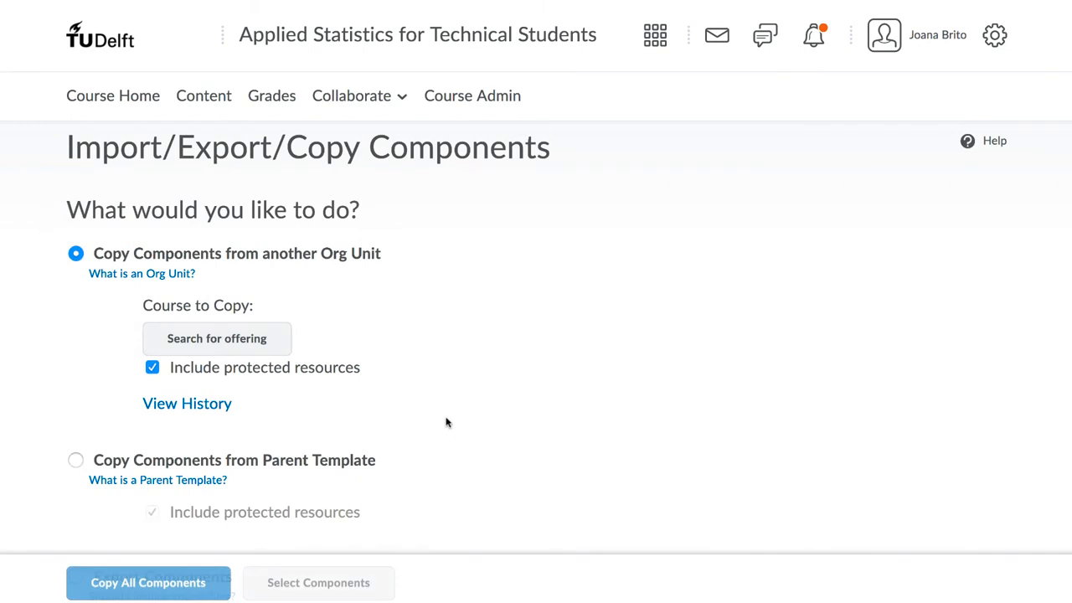
{"action": "scroll", "scroll_direction": "down", "scroll_amount": 3}
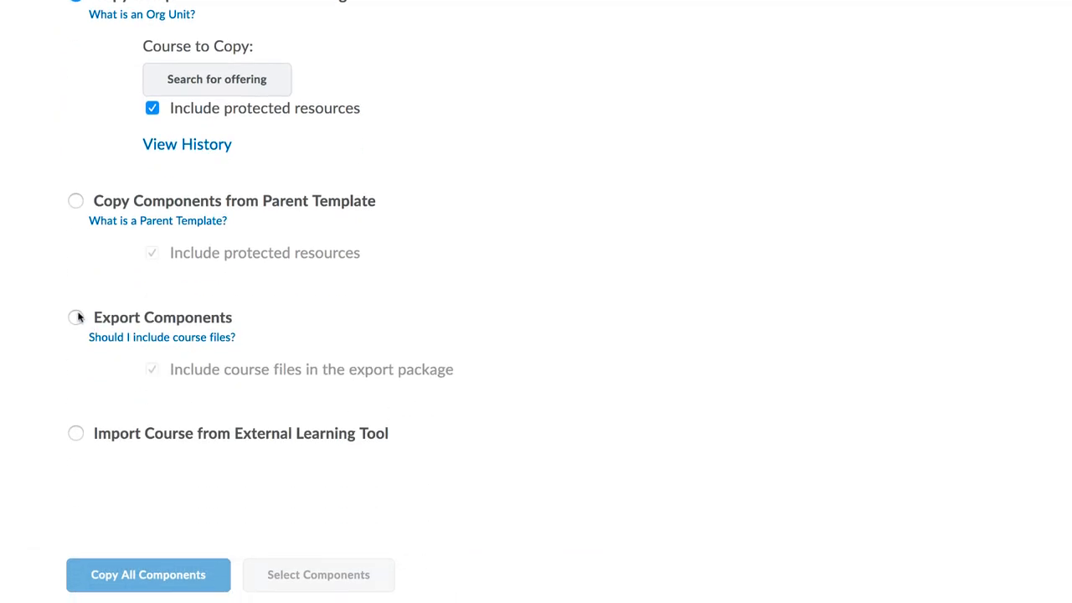
{"action": "left_click", "coordinate": [75, 316]}
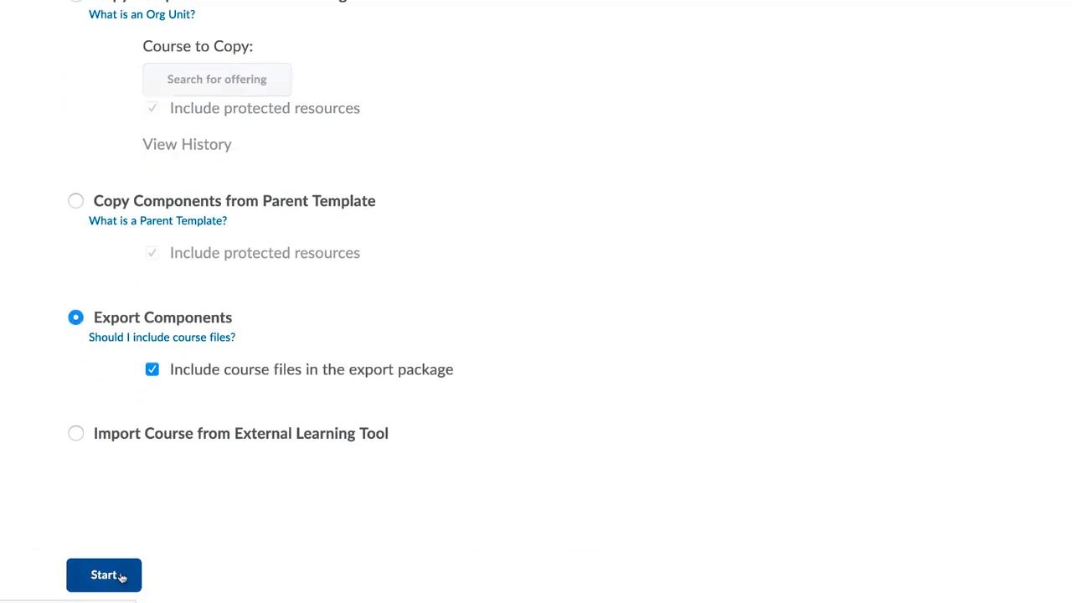
{"action": "left_click", "coordinate": [104, 575]}
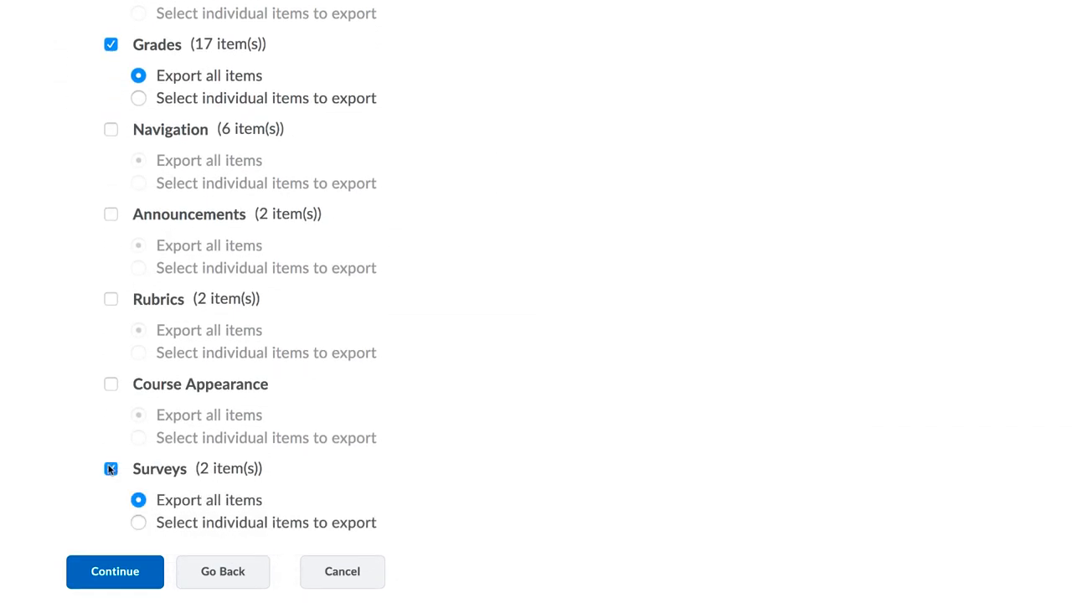
Export Grades and Surveys with course files and finish so the Zip package is ready to download
{"action": "left_click", "coordinate": [113, 571]}
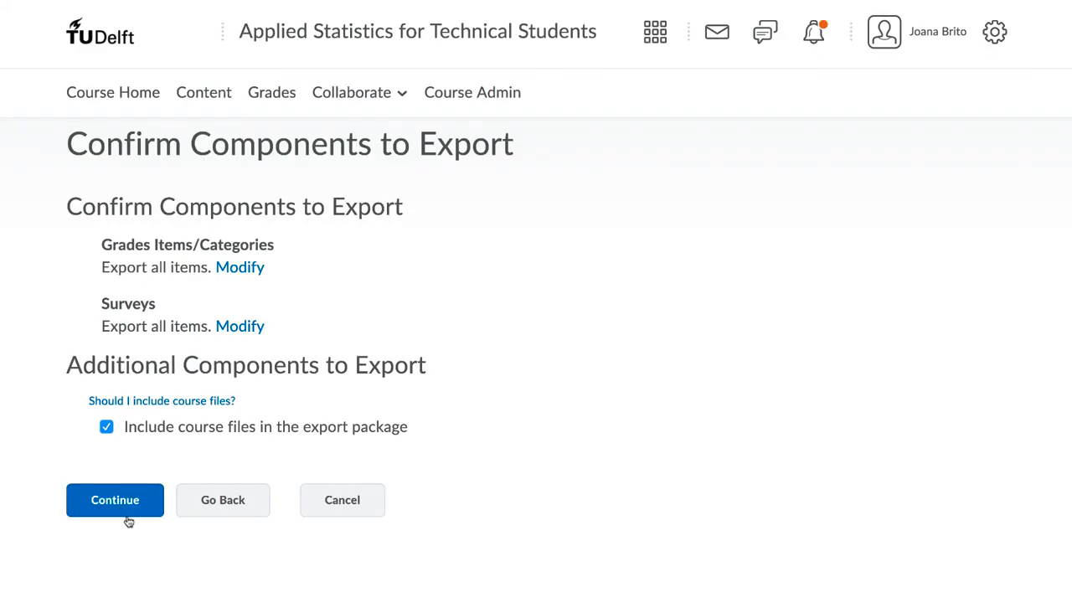
{"action": "left_click", "coordinate": [114, 499]}
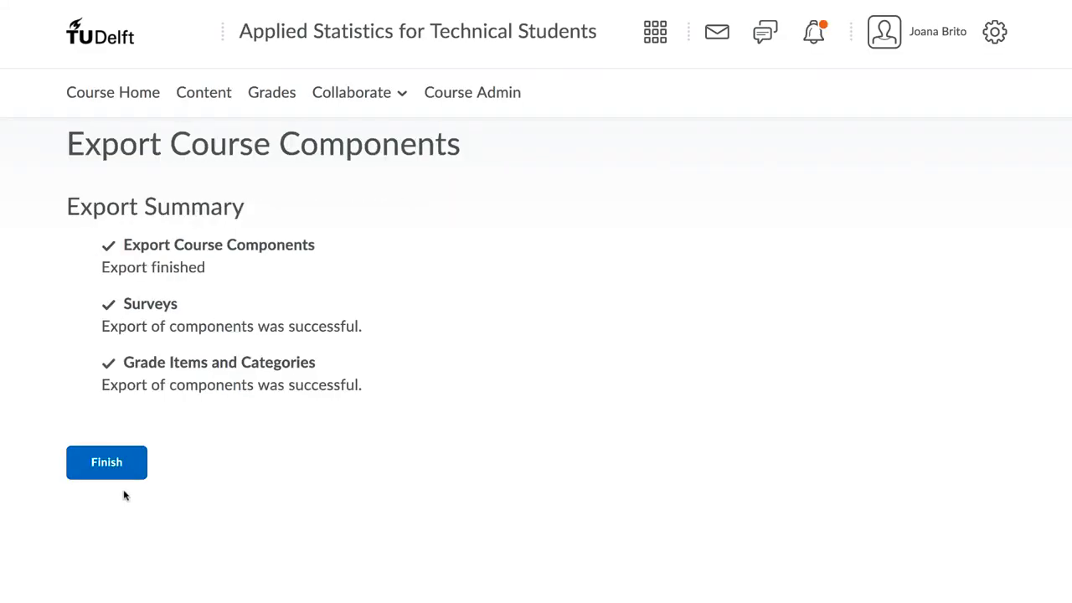
{"action": "left_click", "coordinate": [108, 462]}
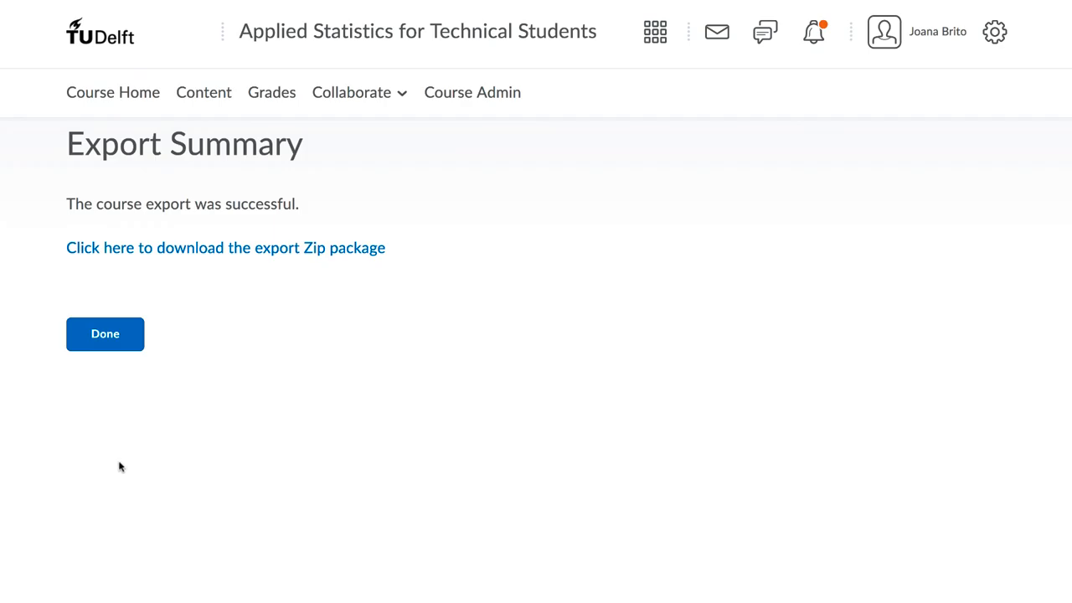